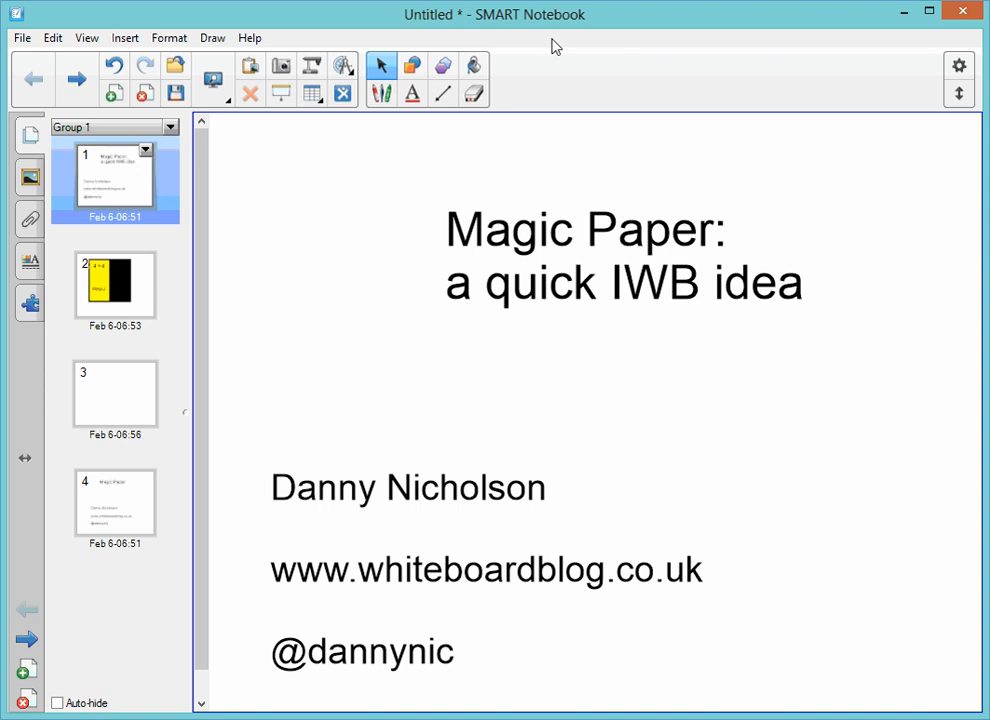
{"action": "mouse_move", "coordinate": [487, 195]}
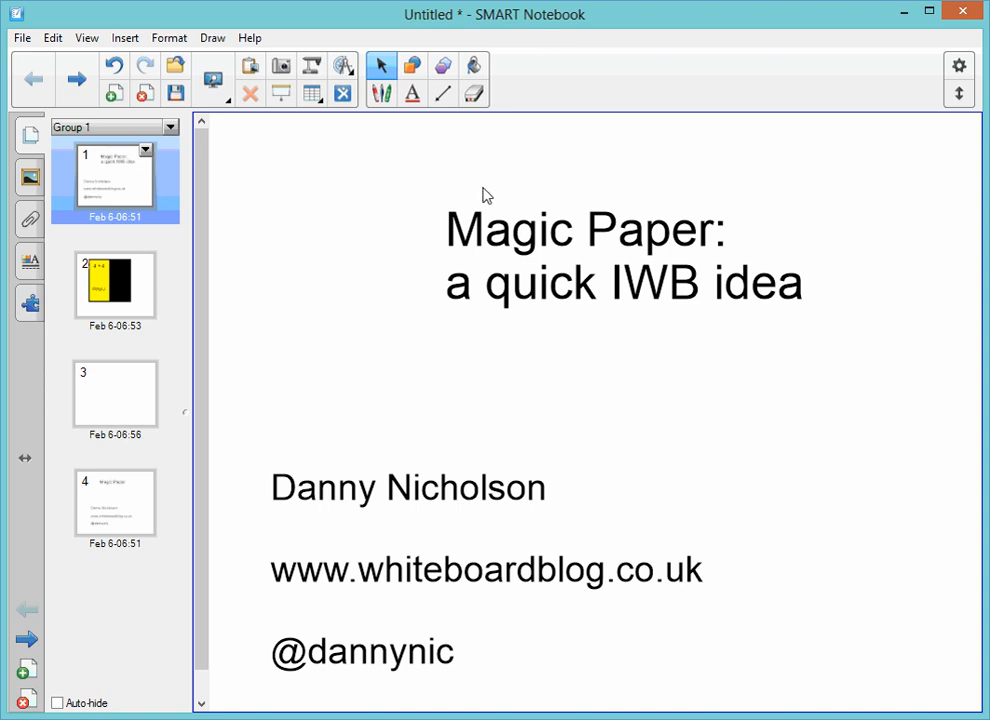
{"action": "mouse_move", "coordinate": [457, 207]}
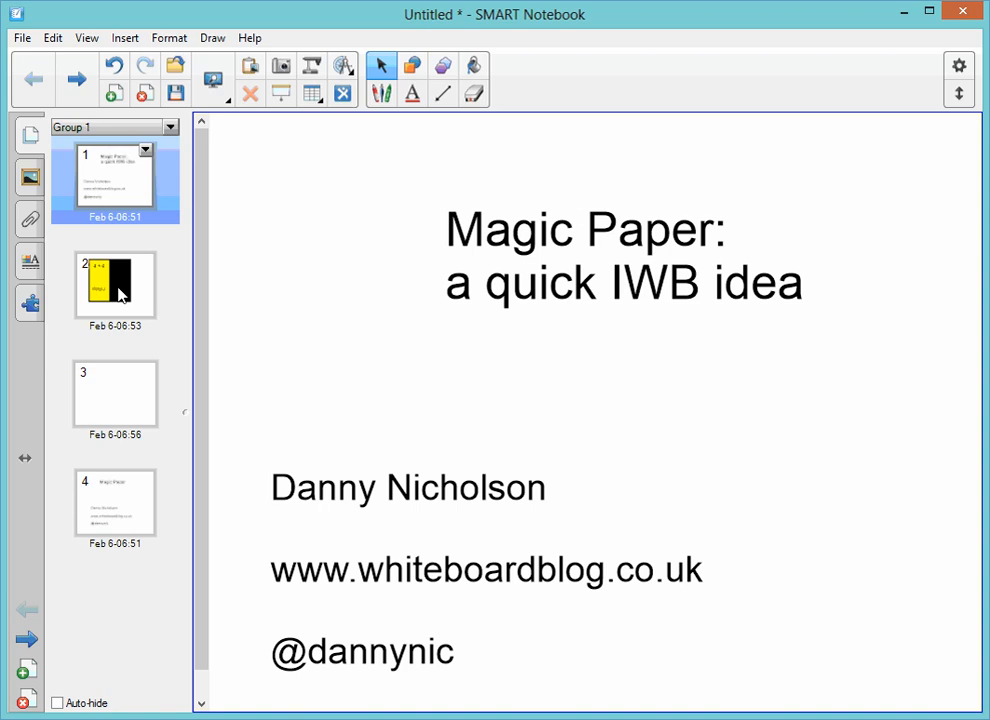
- On page 2, move '4 + 4' onto the black half to show 8, and drag Bonjour across and back
{"action": "left_click", "coordinate": [114, 287]}
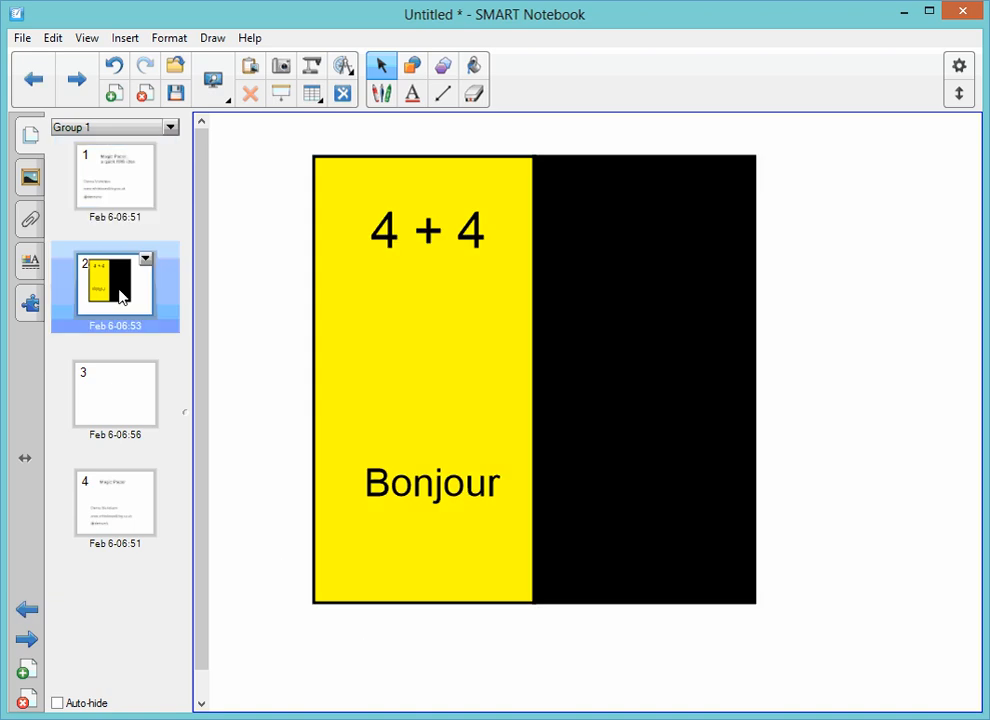
{"action": "mouse_move", "coordinate": [423, 491]}
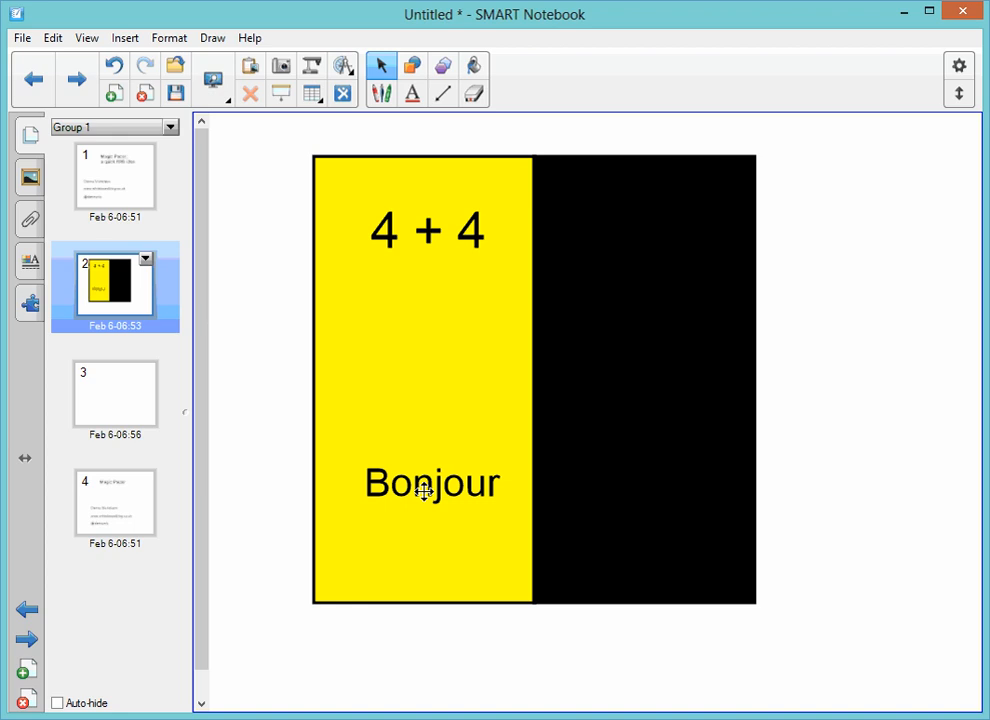
{"action": "mouse_move", "coordinate": [390, 434]}
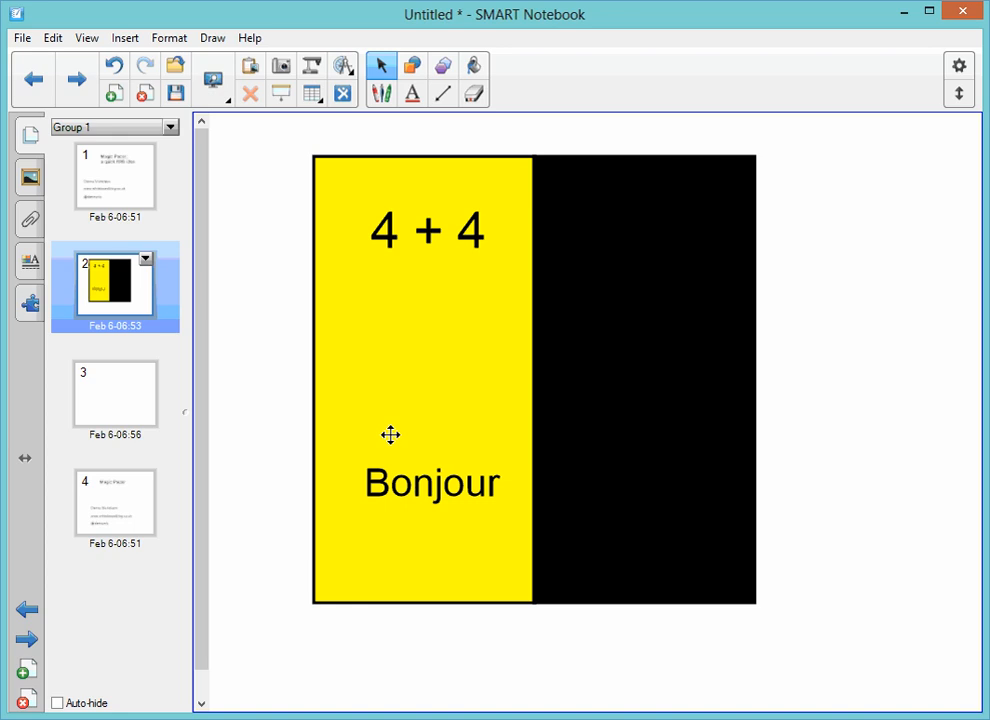
{"action": "mouse_move", "coordinate": [393, 229]}
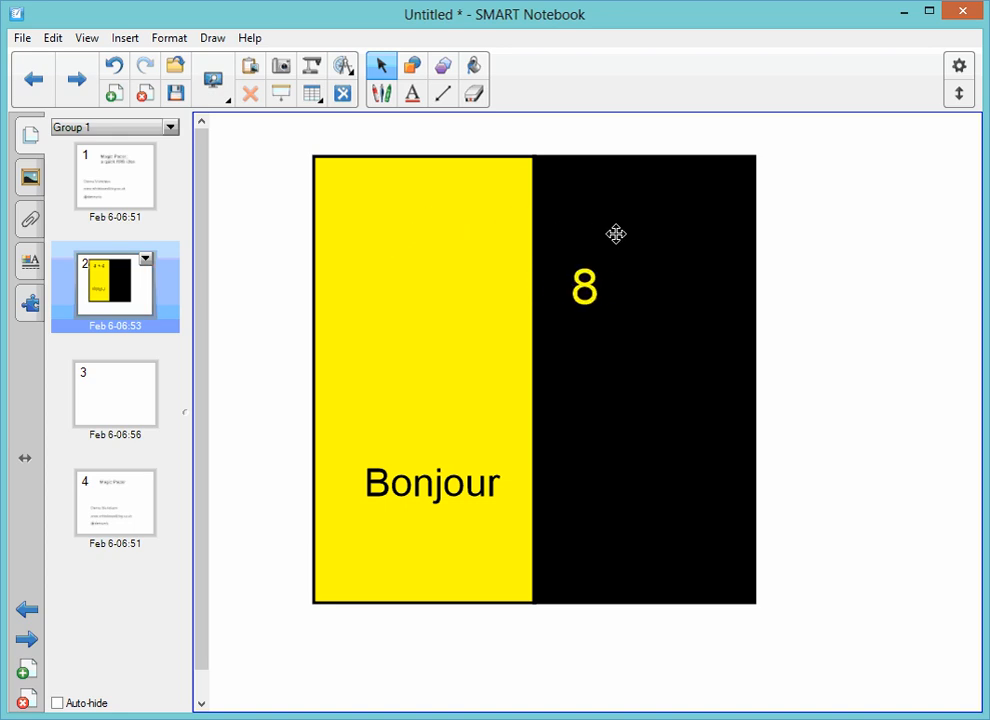
{"action": "left_click_drag", "start_coordinate": [584, 287], "coordinate": [630, 287]}
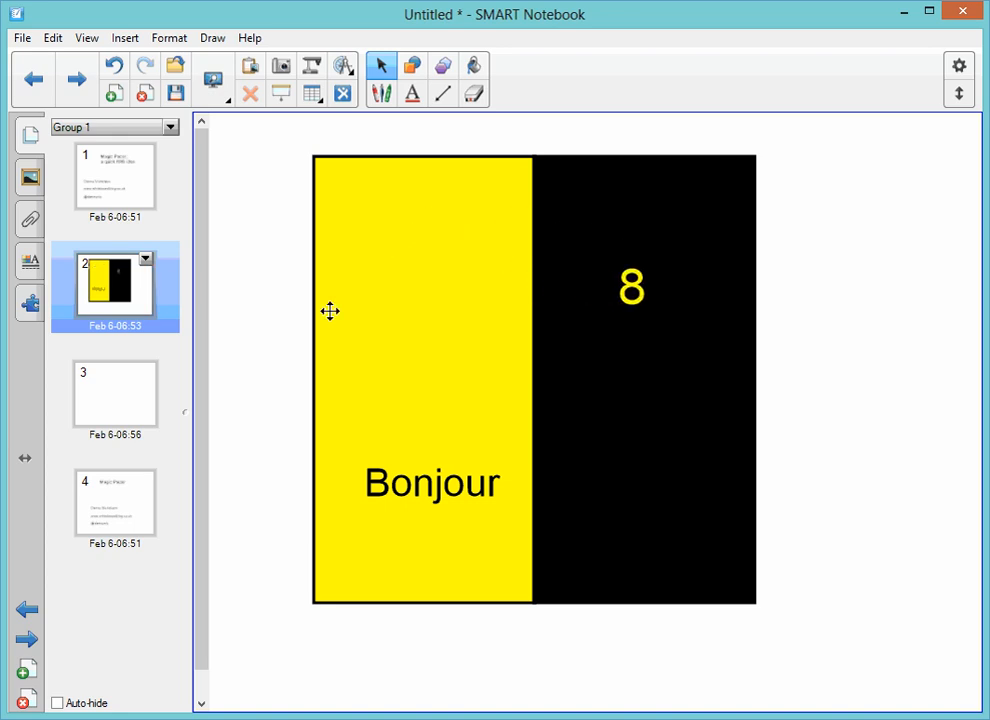
{"action": "mouse_move", "coordinate": [438, 480]}
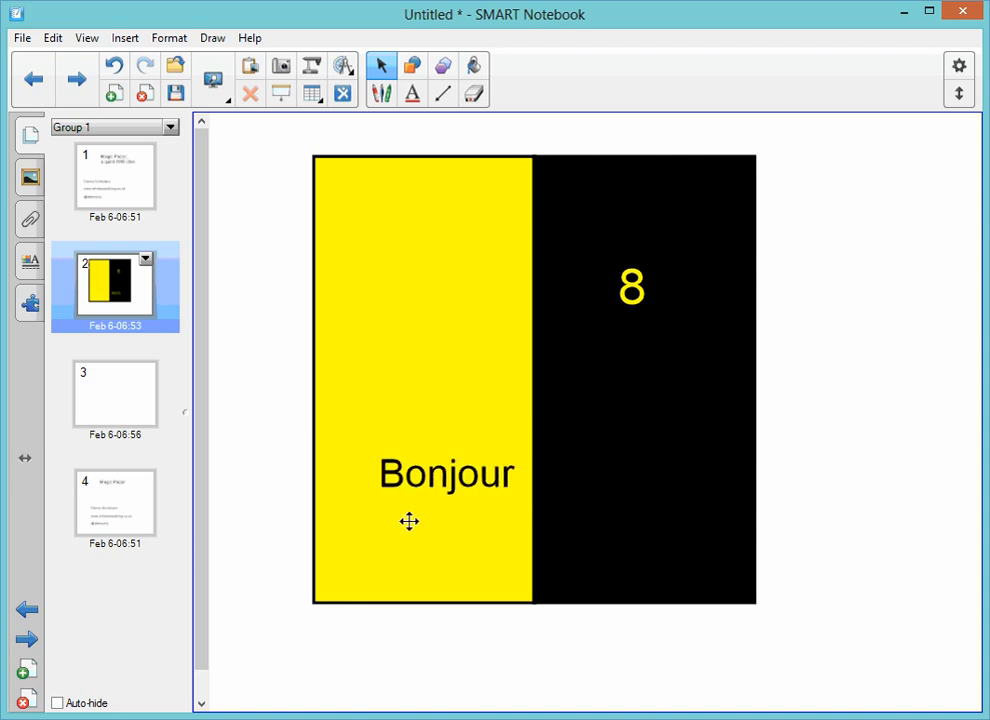
{"action": "left_click_drag", "start_coordinate": [446, 473], "coordinate": [485, 453]}
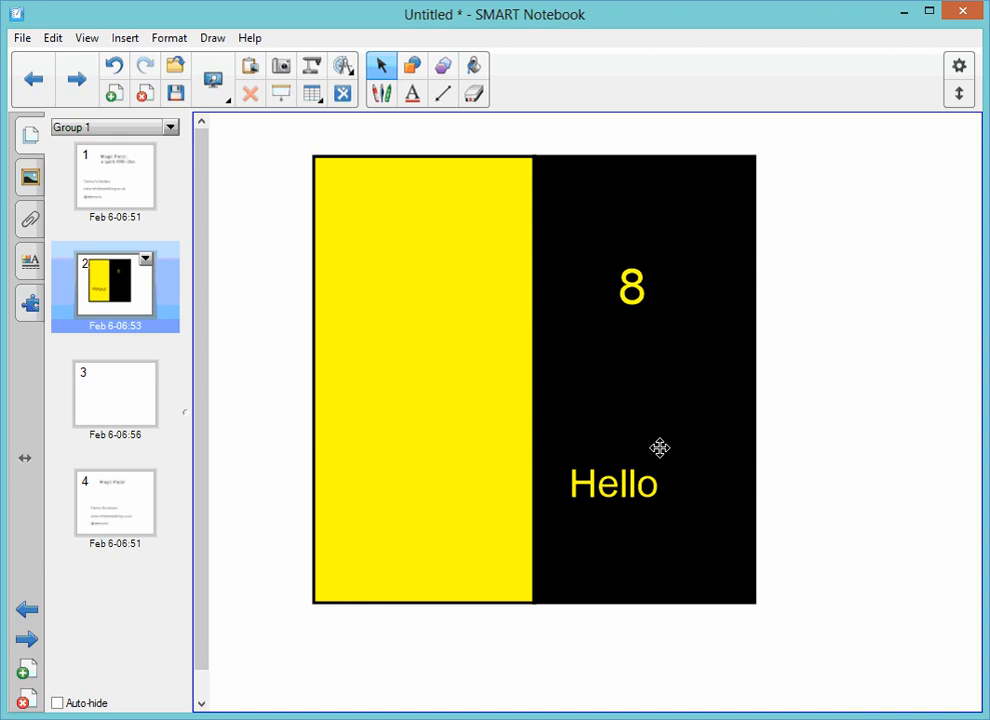
{"action": "left_click_drag", "start_coordinate": [613, 483], "coordinate": [634, 470]}
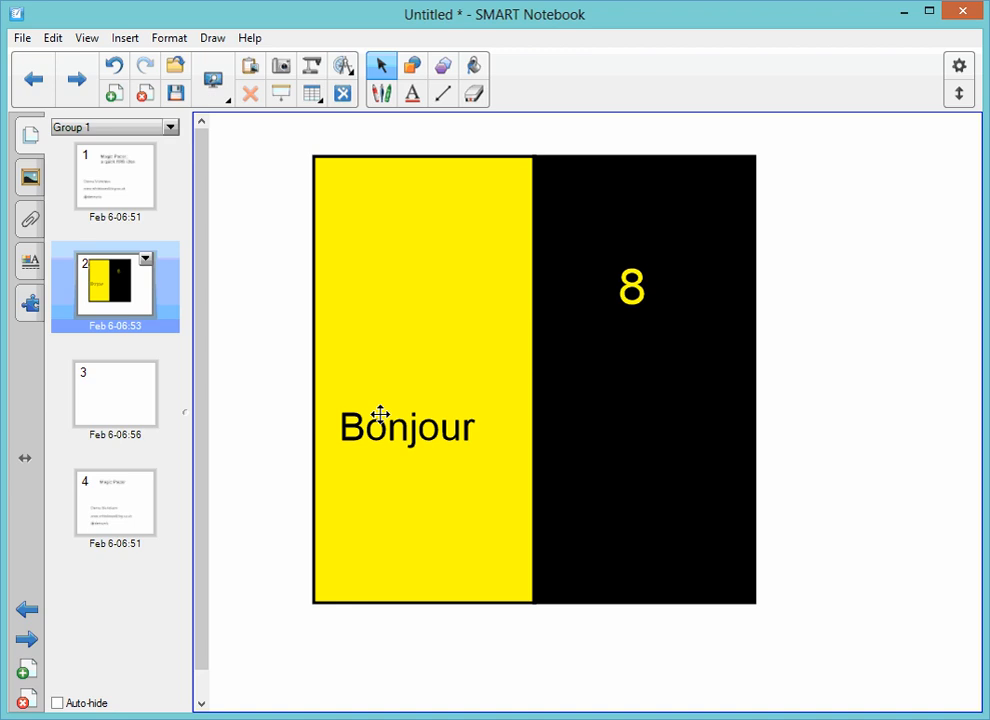
{"action": "mouse_move", "coordinate": [172, 332]}
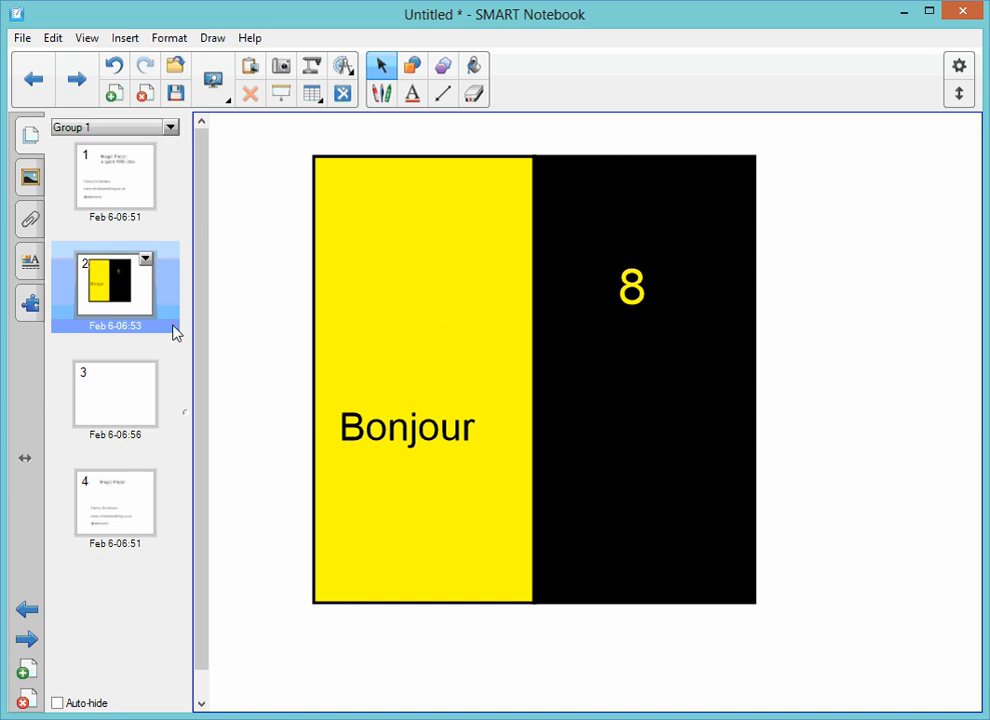
- On blank page 3, draw a tall rectangle and place an equal one beside it
{"action": "left_click", "coordinate": [115, 393]}
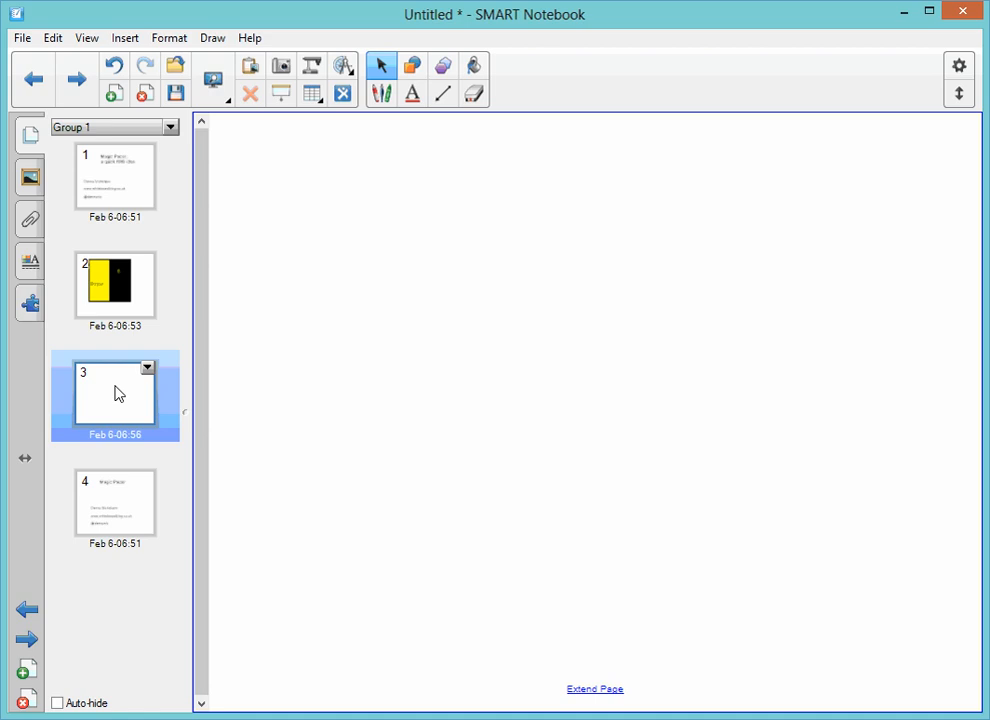
{"action": "mouse_move", "coordinate": [115, 173]}
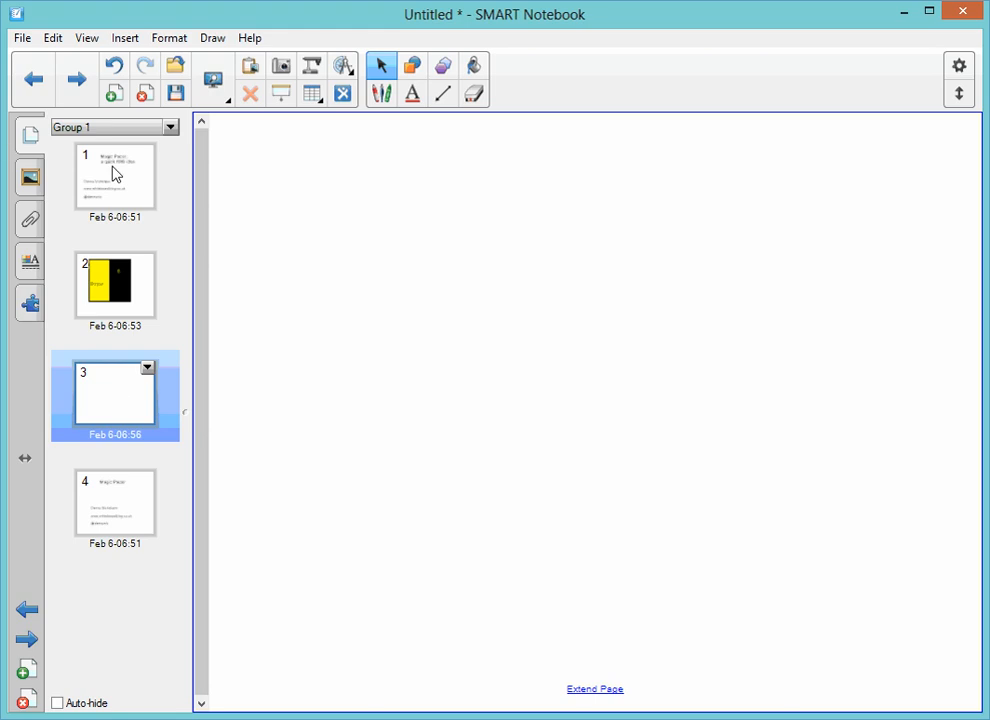
{"action": "mouse_move", "coordinate": [413, 66]}
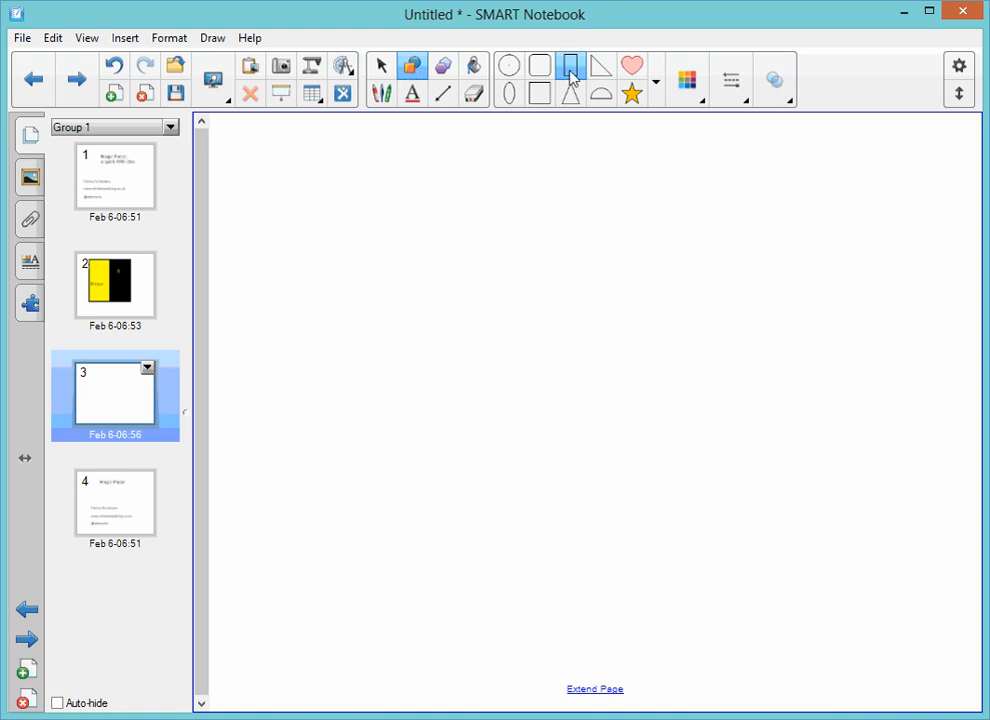
{"action": "left_click", "coordinate": [570, 65]}
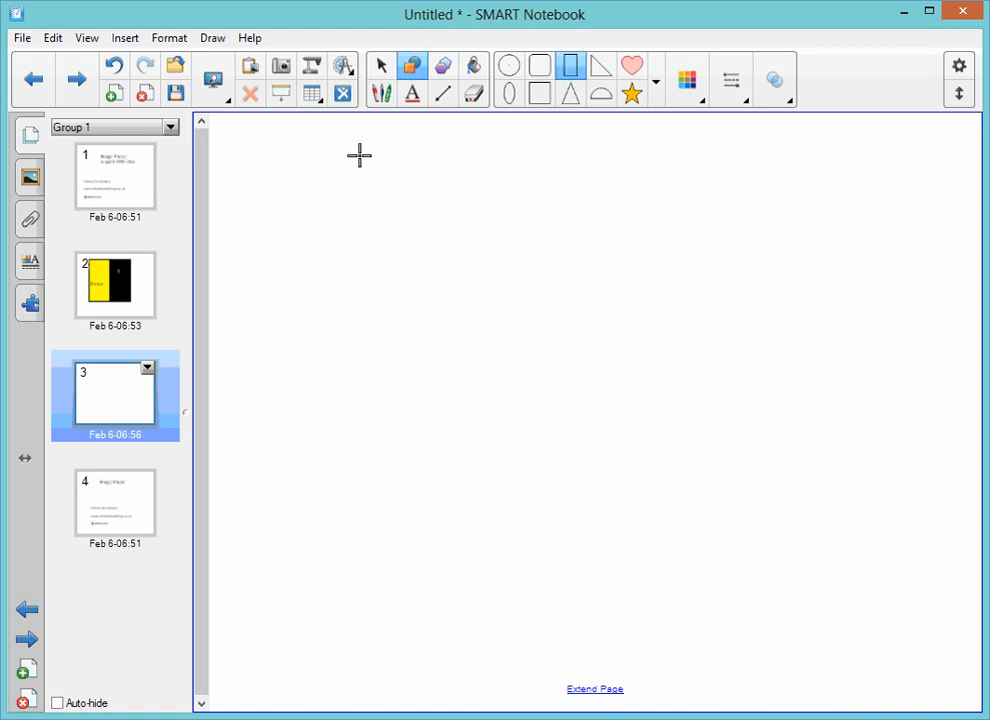
{"action": "left_click_drag", "start_coordinate": [359, 154], "coordinate": [468, 461]}
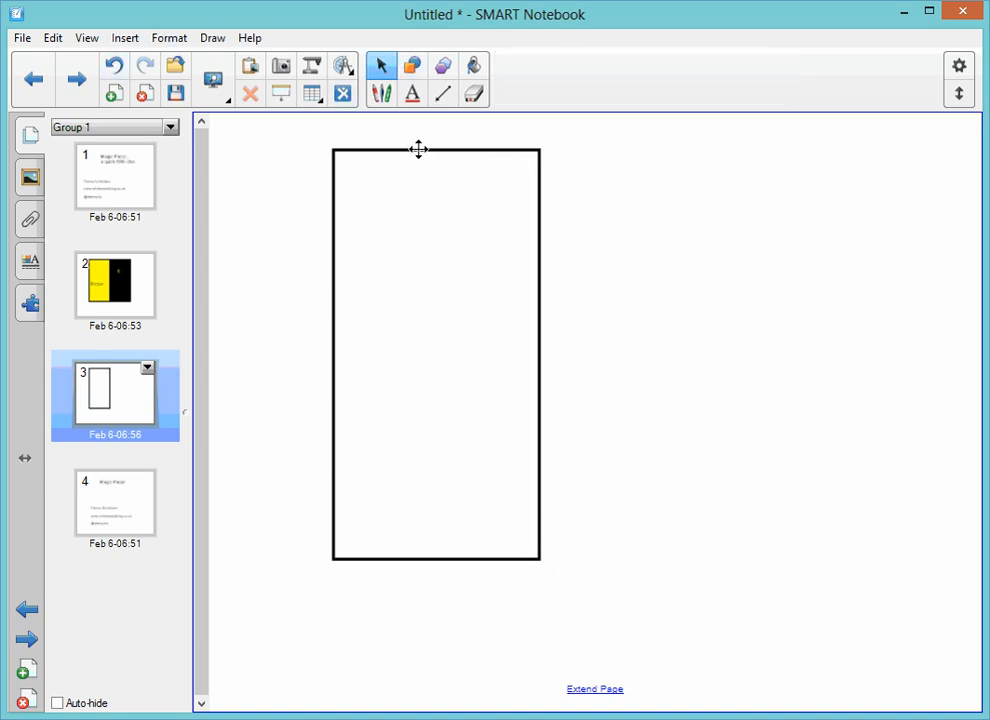
{"action": "left_click", "coordinate": [435, 350]}
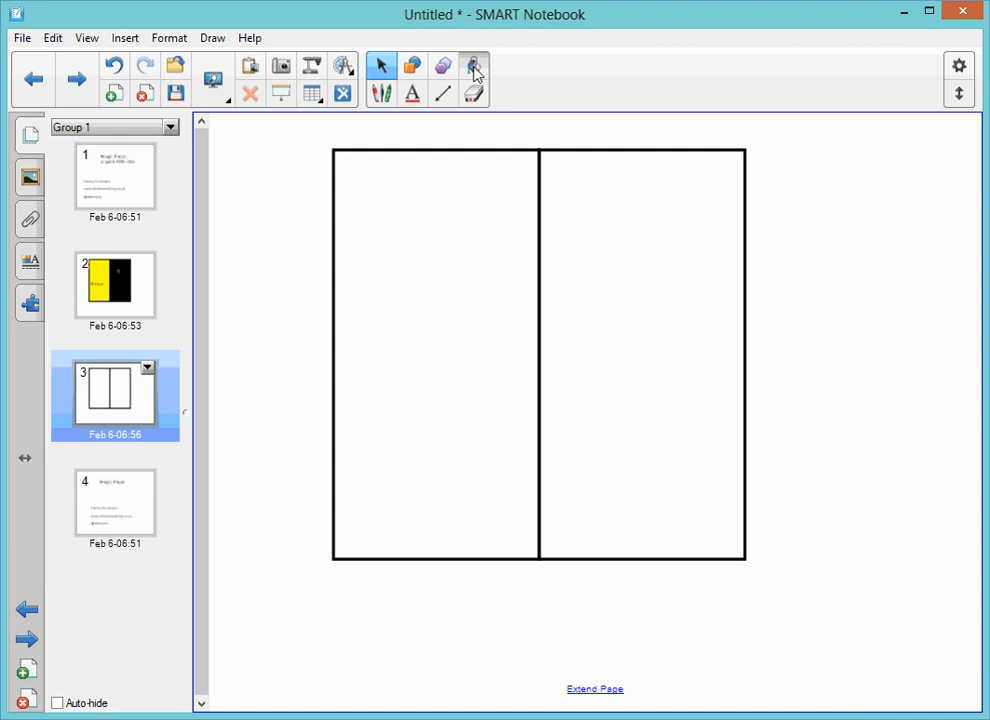
- Pick the Fill tool with yellow as the fill colour
{"action": "left_click", "coordinate": [472, 65]}
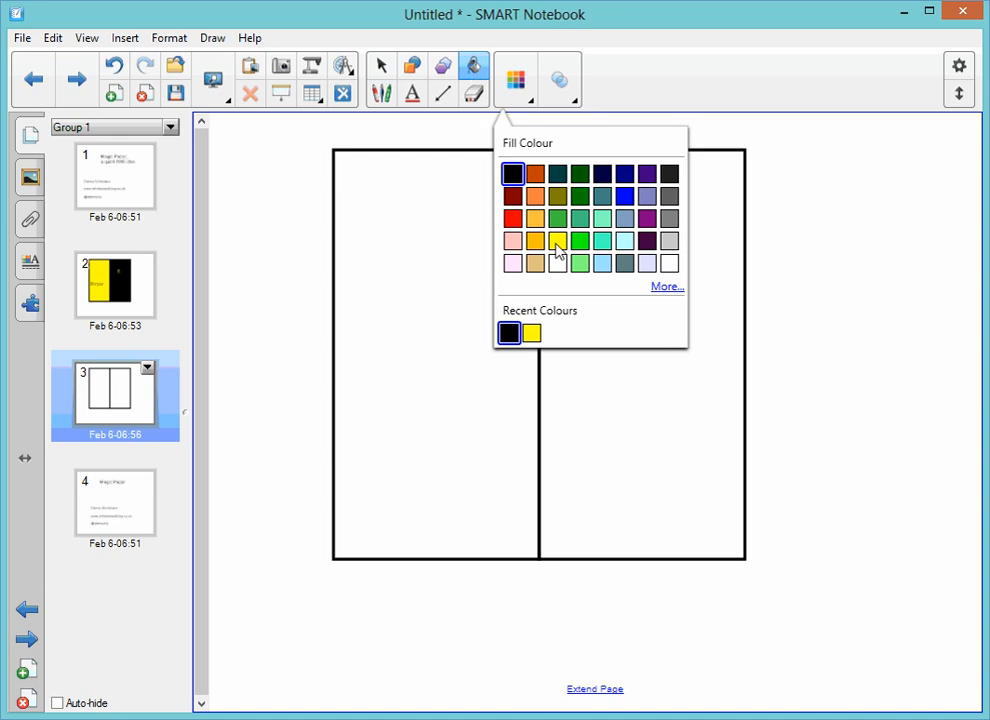
{"action": "left_click", "coordinate": [534, 241]}
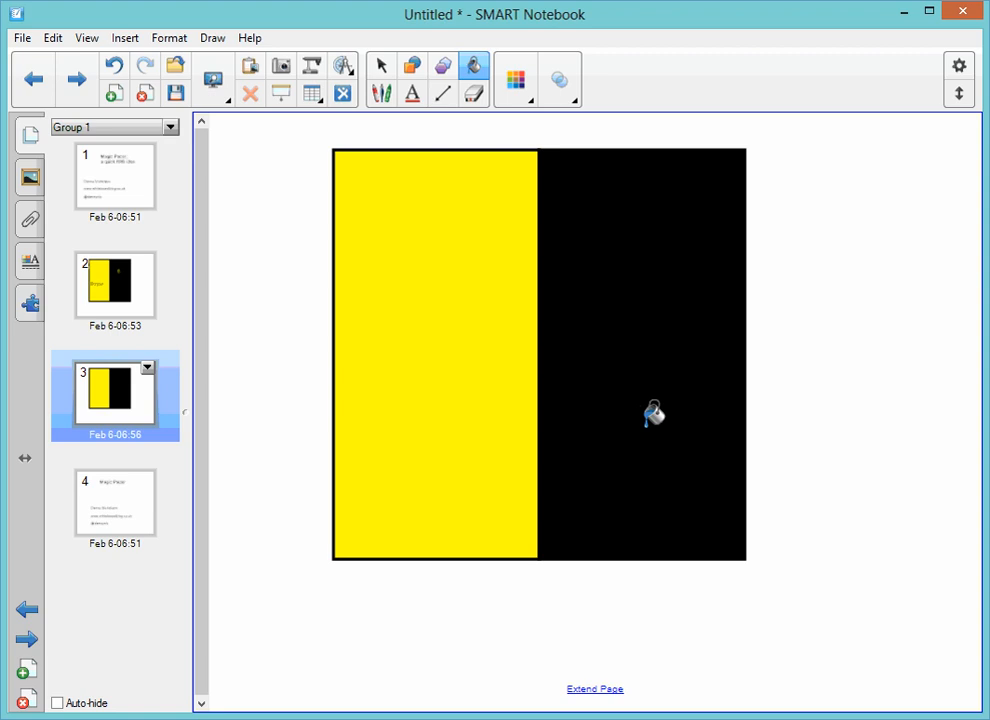
{"action": "mouse_move", "coordinate": [412, 94]}
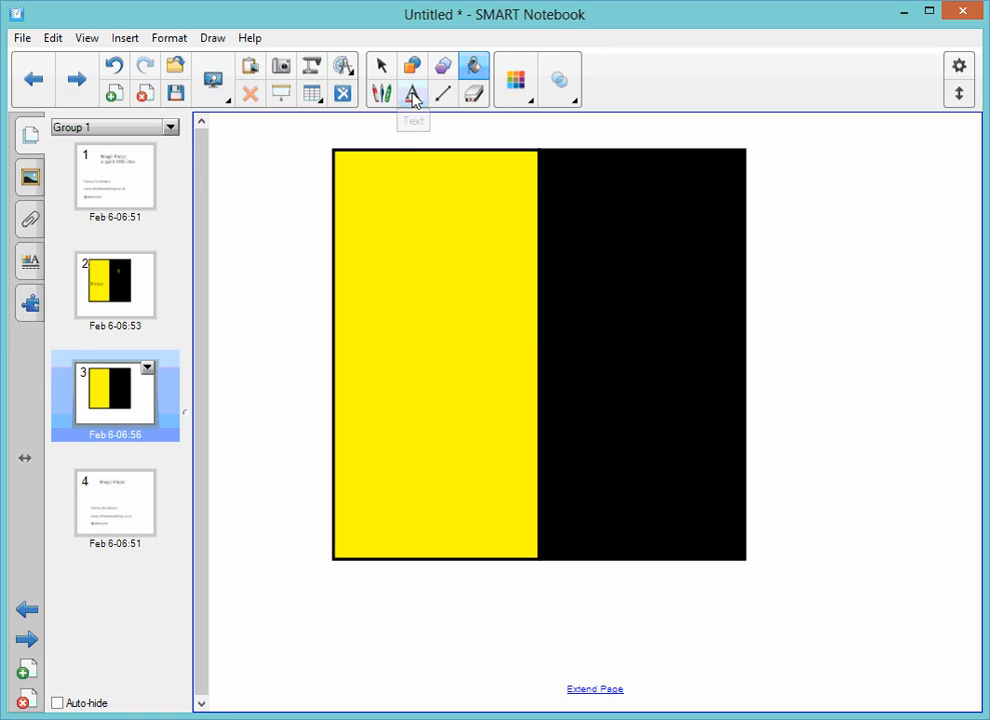
- Add a text box right of the rectangles reading 'Bonjour' above 'Hello', and select Hello
{"action": "left_click", "coordinate": [412, 93]}
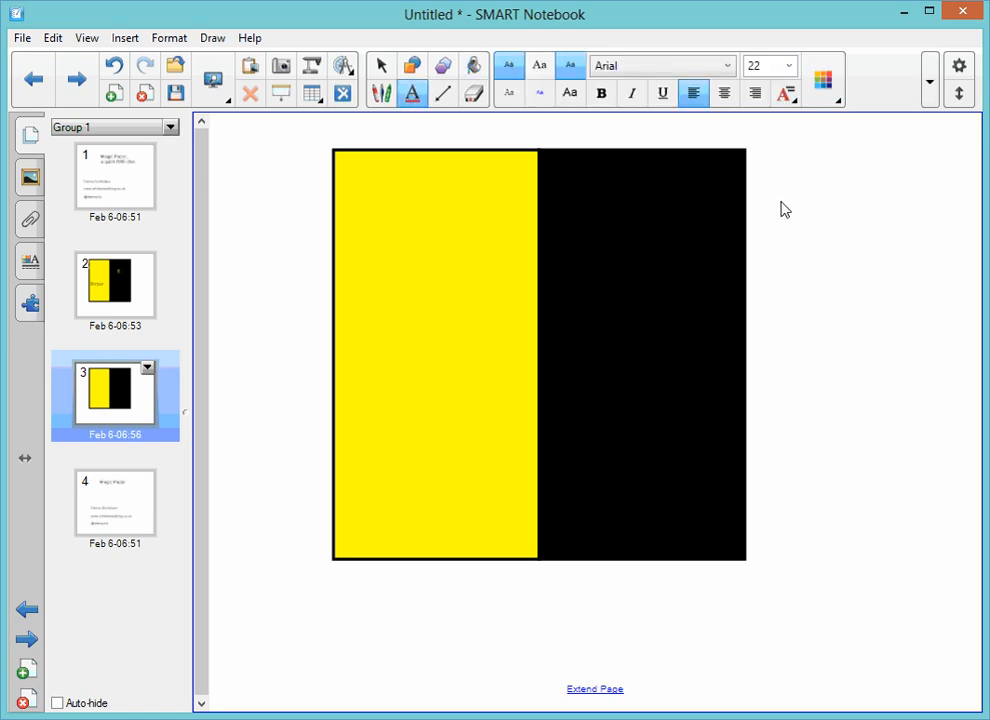
{"action": "mouse_move", "coordinate": [793, 198]}
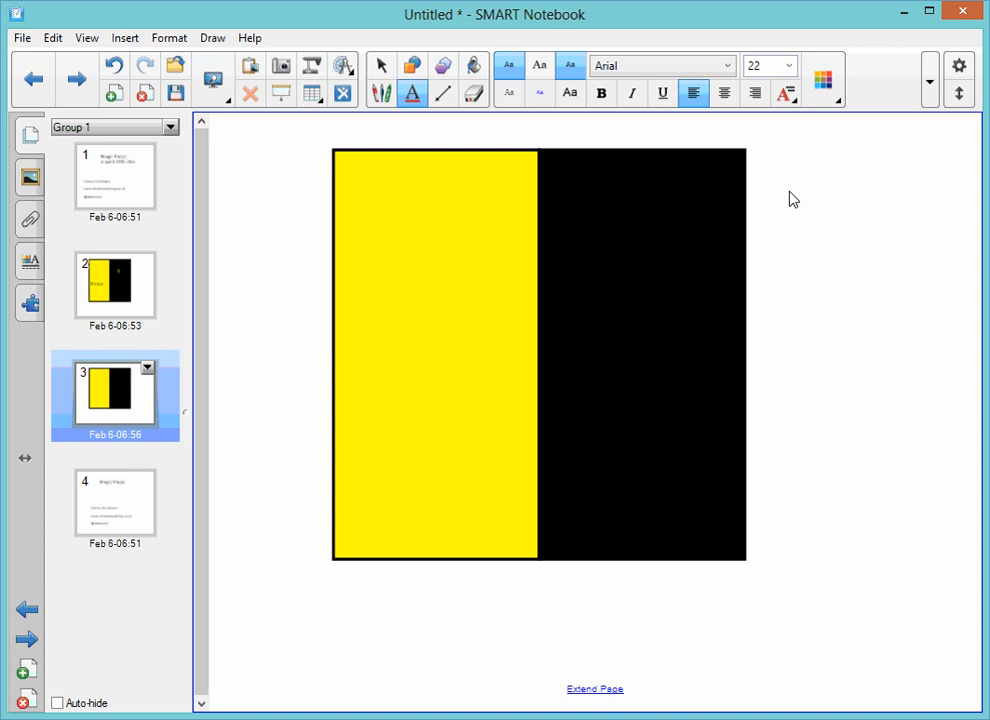
{"action": "left_click", "coordinate": [790, 195]}
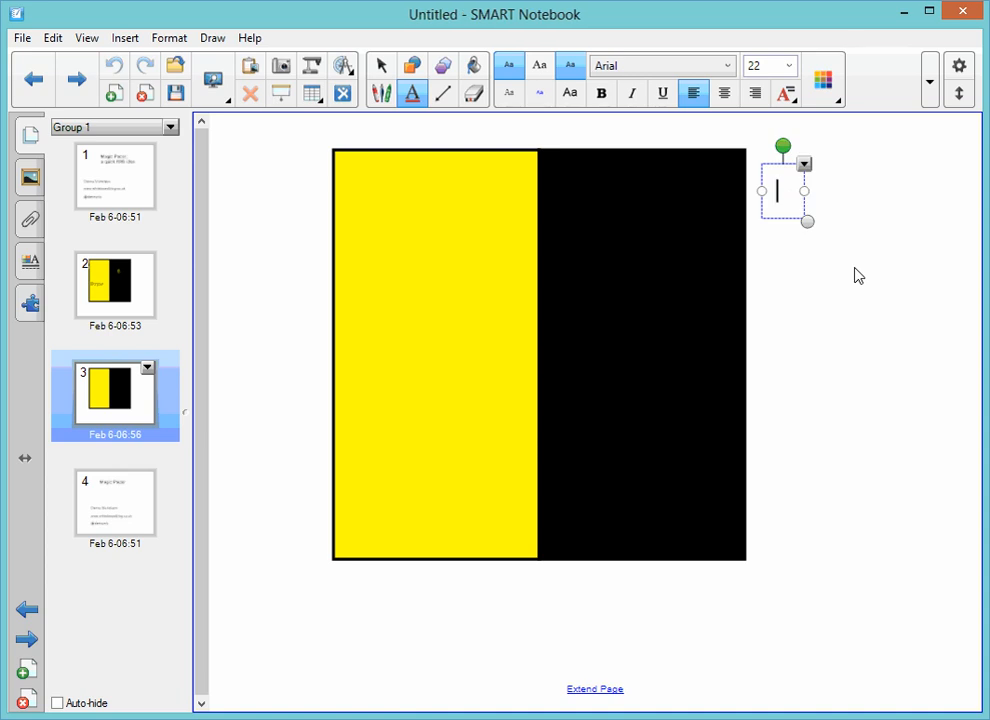
{"action": "type", "text": "Bonjour"}
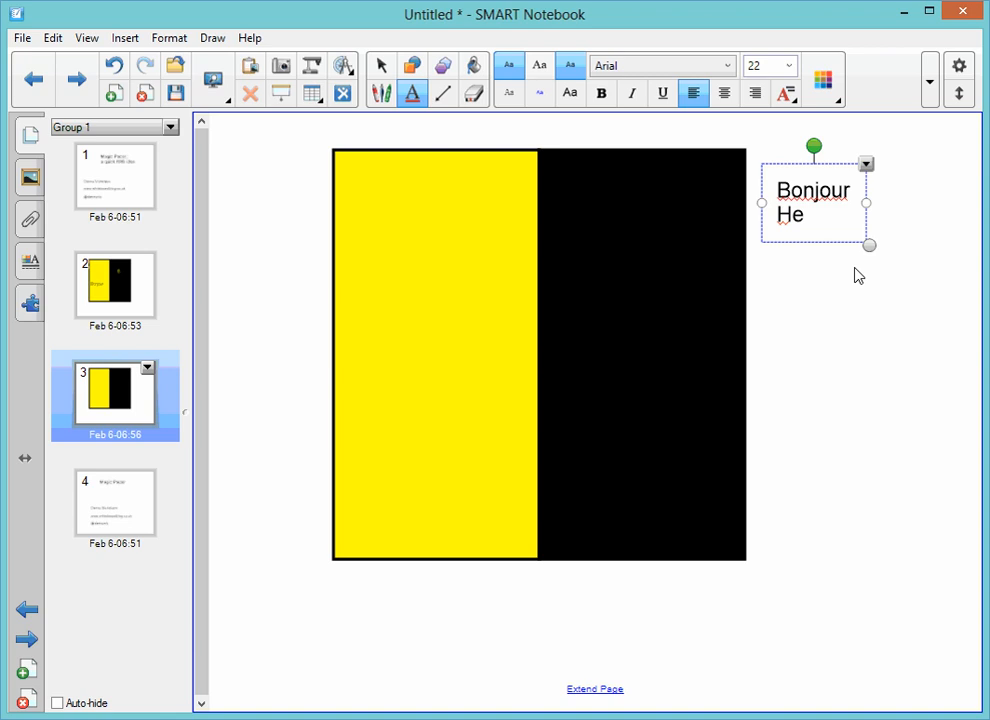
{"action": "type", "text": "ll"}
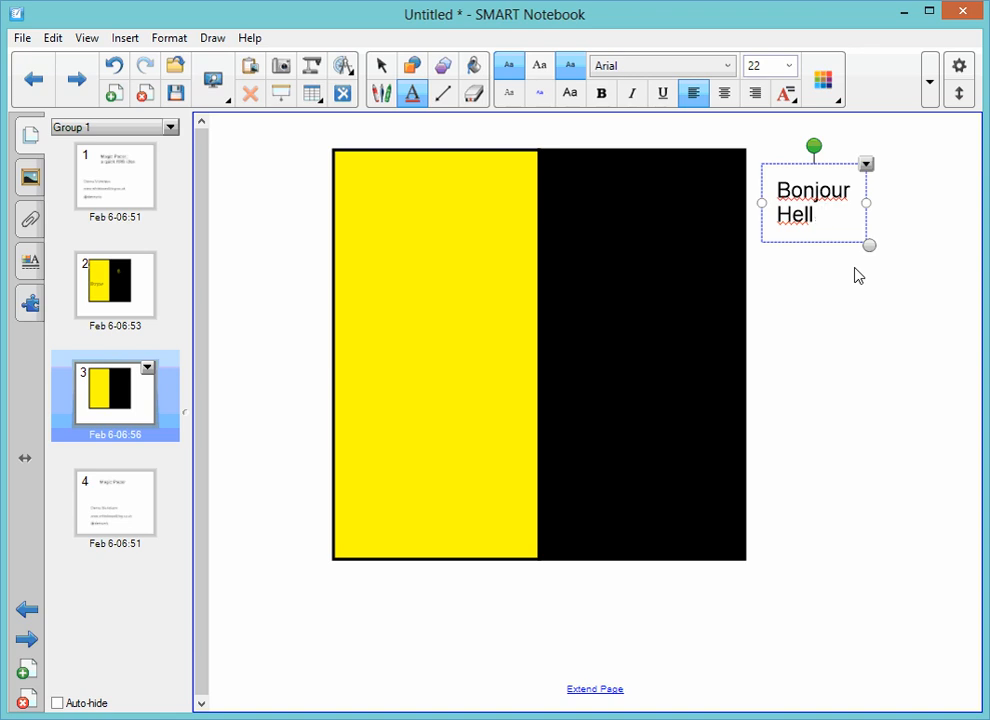
{"action": "type", "text": "o"}
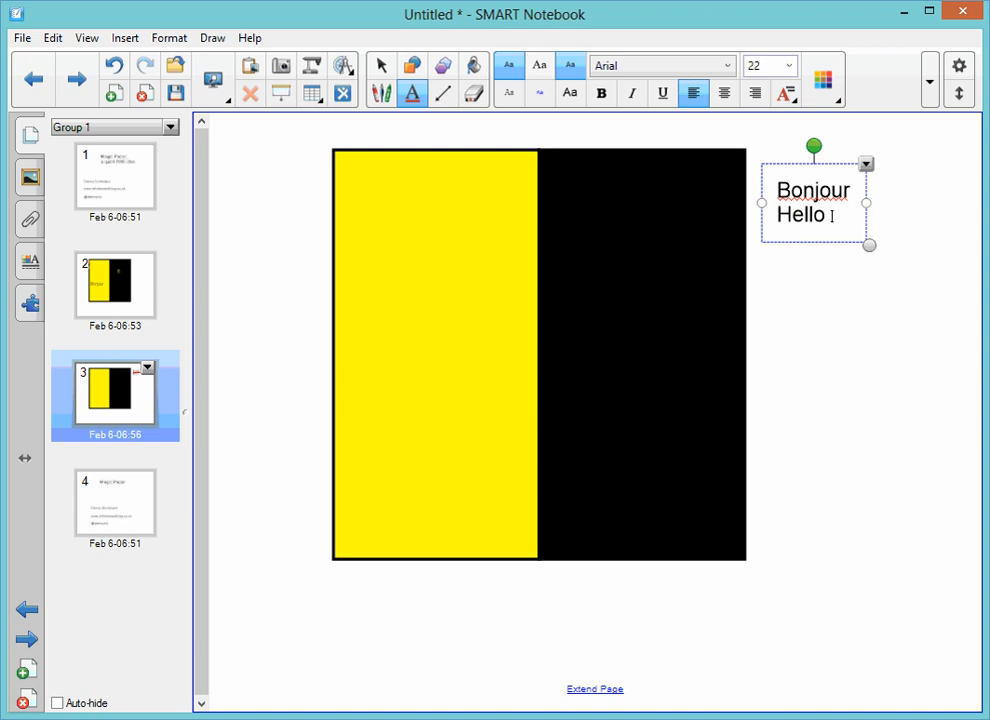
{"action": "double_click", "coordinate": [800, 214]}
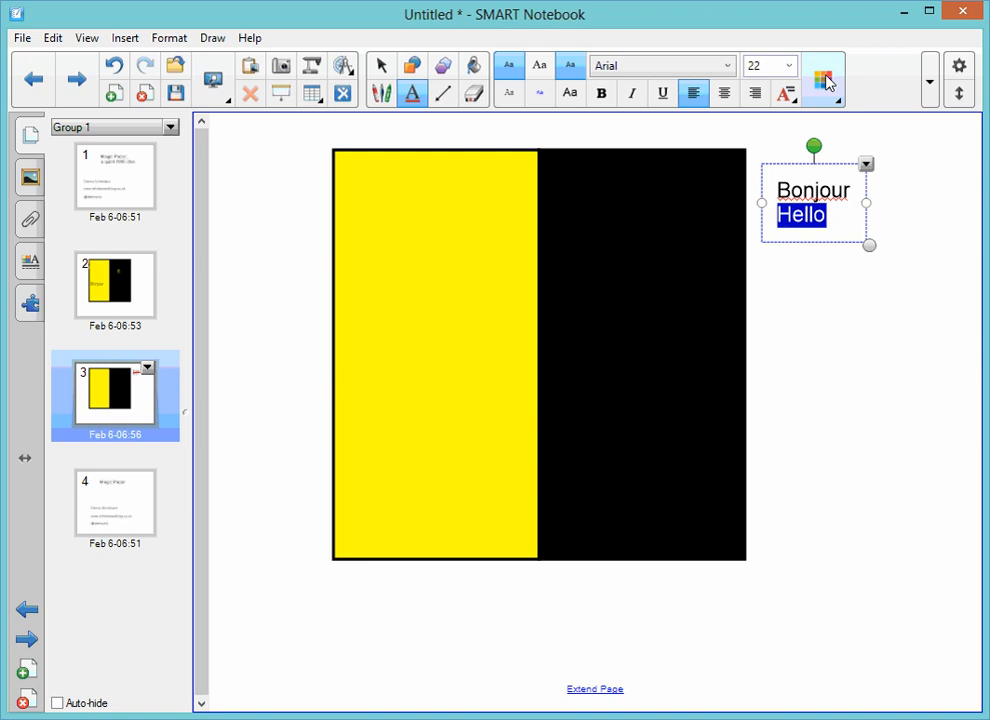
- Make 'Hello' yellow and enlarge the text box and its lettering
{"action": "left_click", "coordinate": [823, 79]}
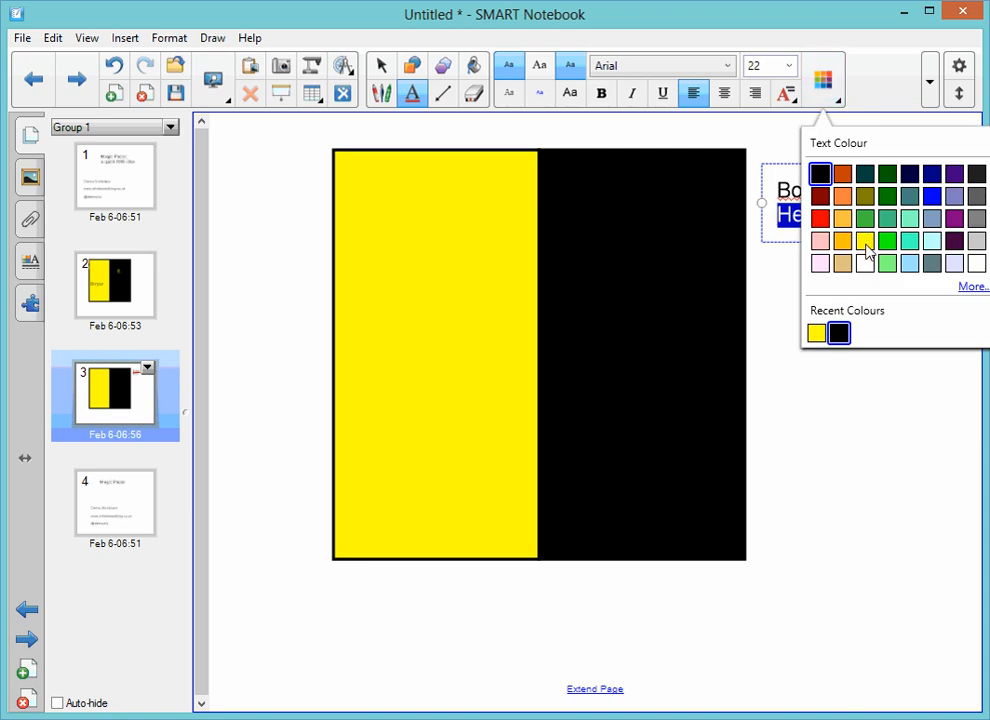
{"action": "left_click", "coordinate": [864, 240]}
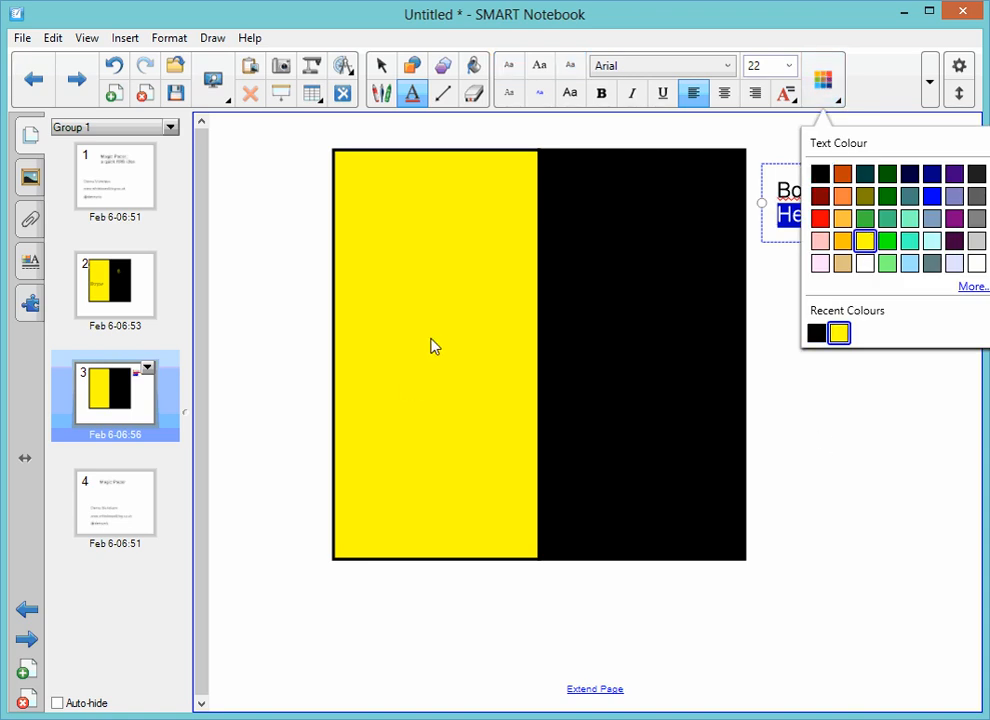
{"action": "mouse_move", "coordinate": [819, 440]}
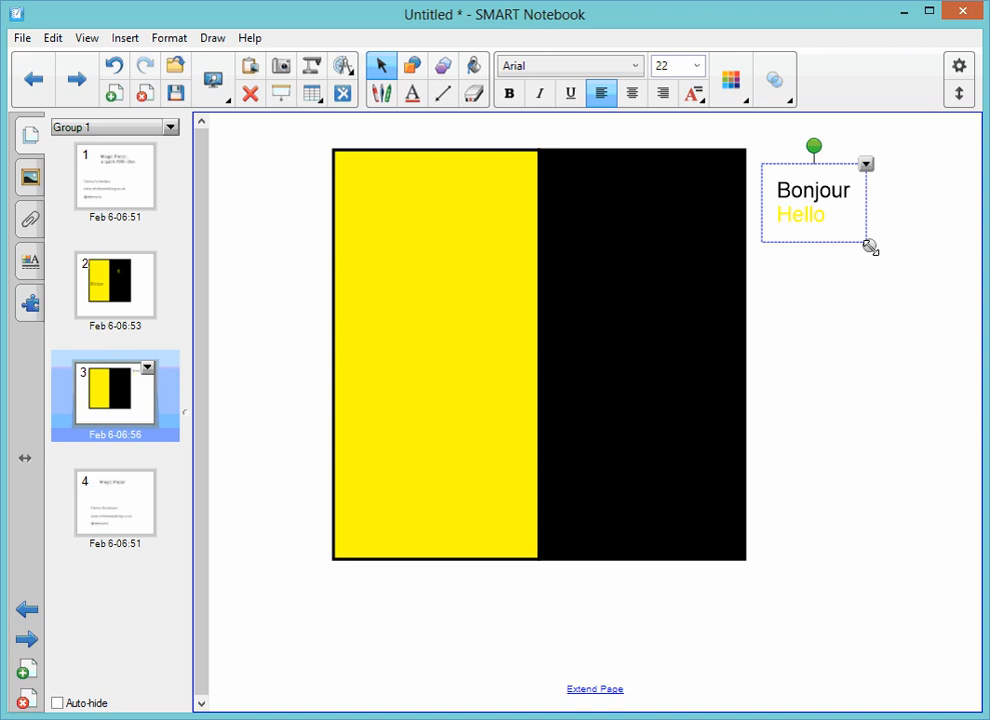
{"action": "left_click_drag", "start_coordinate": [869, 247], "coordinate": [928, 393]}
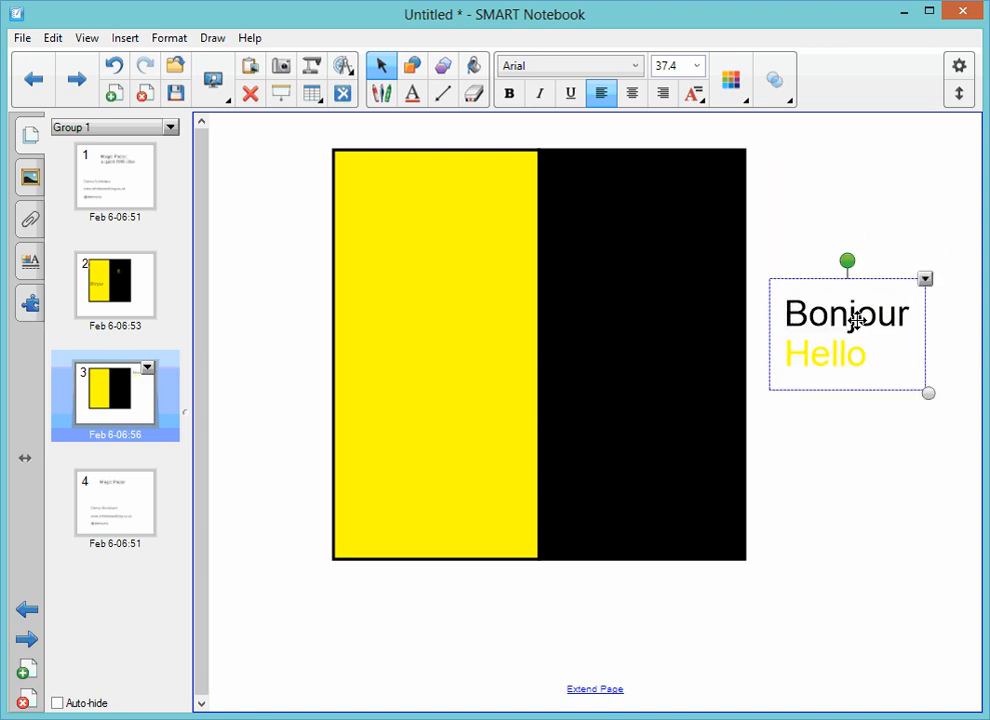
{"action": "mouse_move", "coordinate": [910, 321]}
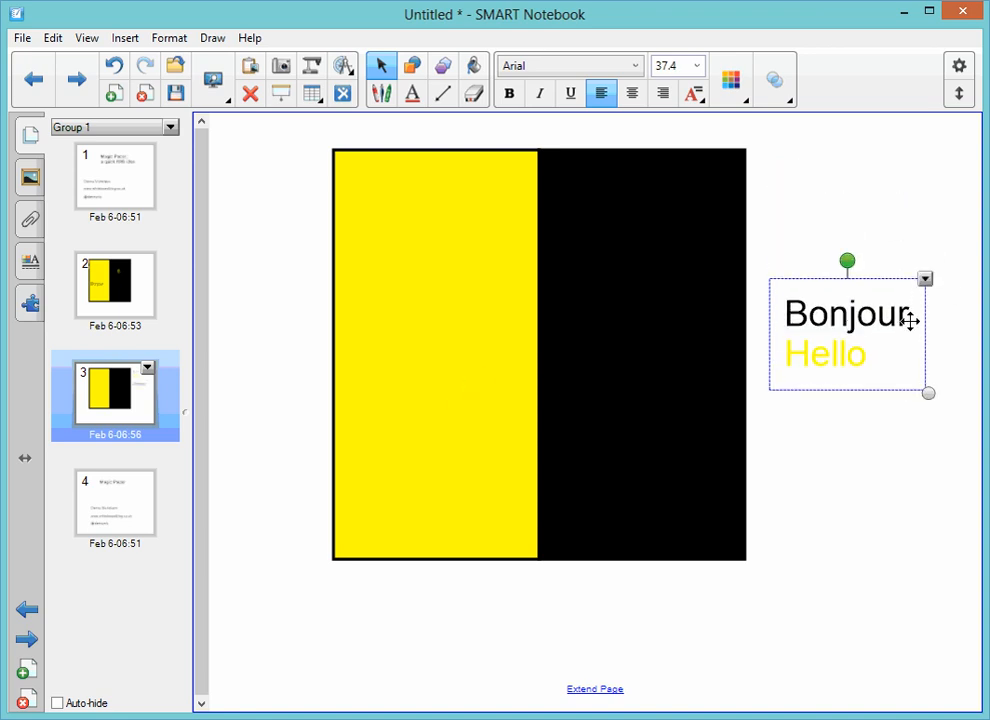
- Position the text on the black half so only yellow Hello shows, then show page 4
{"action": "left_click_drag", "start_coordinate": [847, 330], "coordinate": [435, 310]}
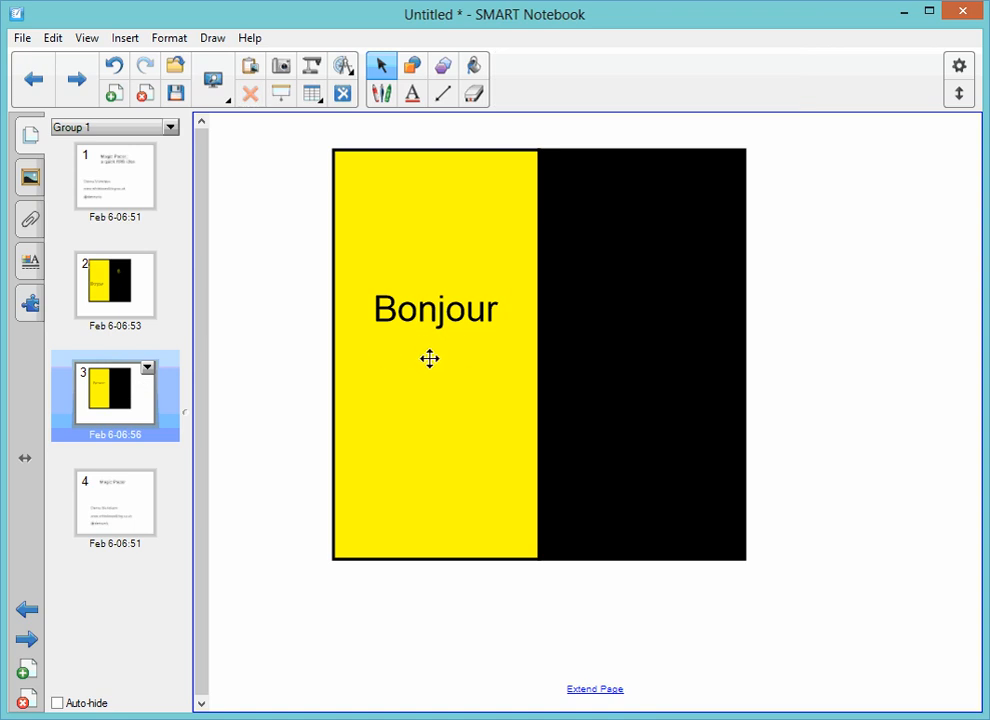
{"action": "mouse_move", "coordinate": [423, 312]}
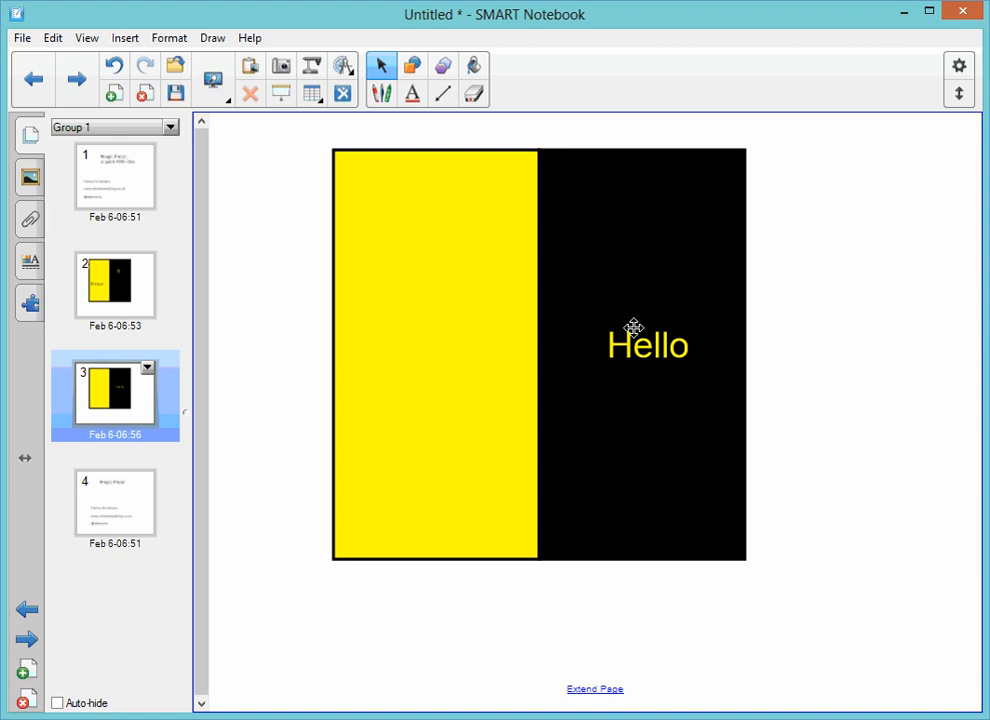
{"action": "mouse_move", "coordinate": [610, 327]}
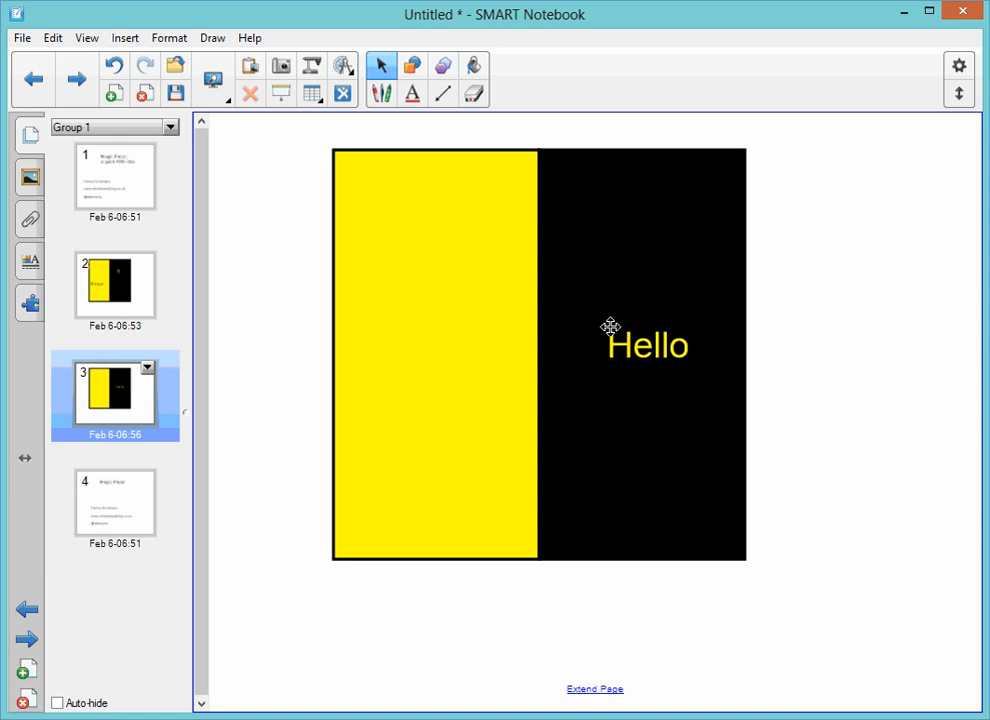
{"action": "left_click_drag", "start_coordinate": [648, 345], "coordinate": [631, 333]}
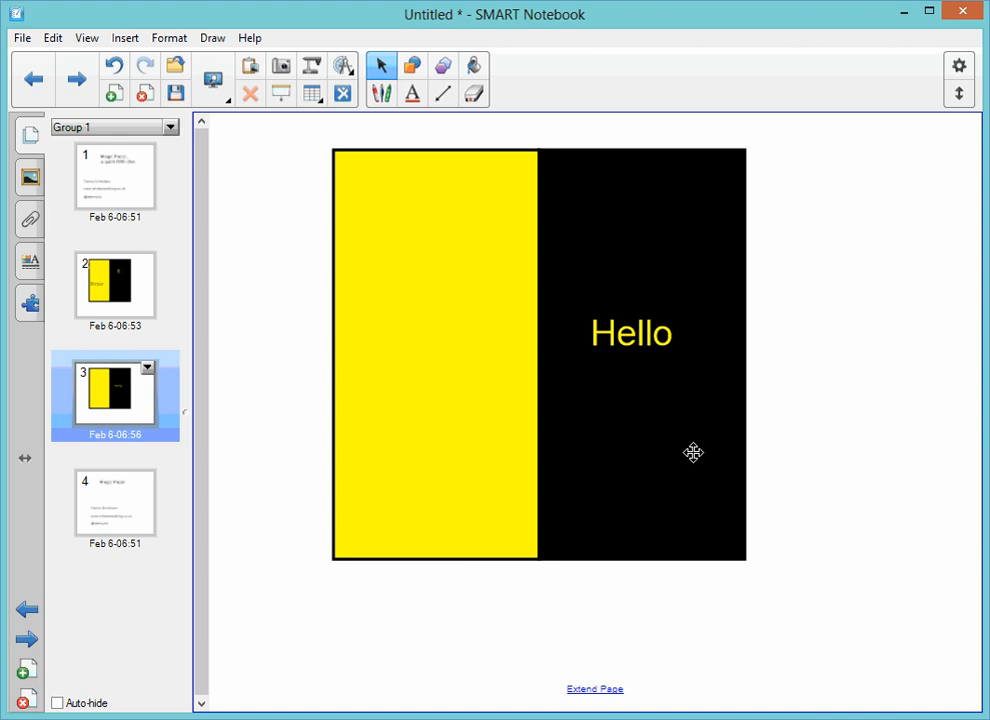
{"action": "mouse_move", "coordinate": [490, 302]}
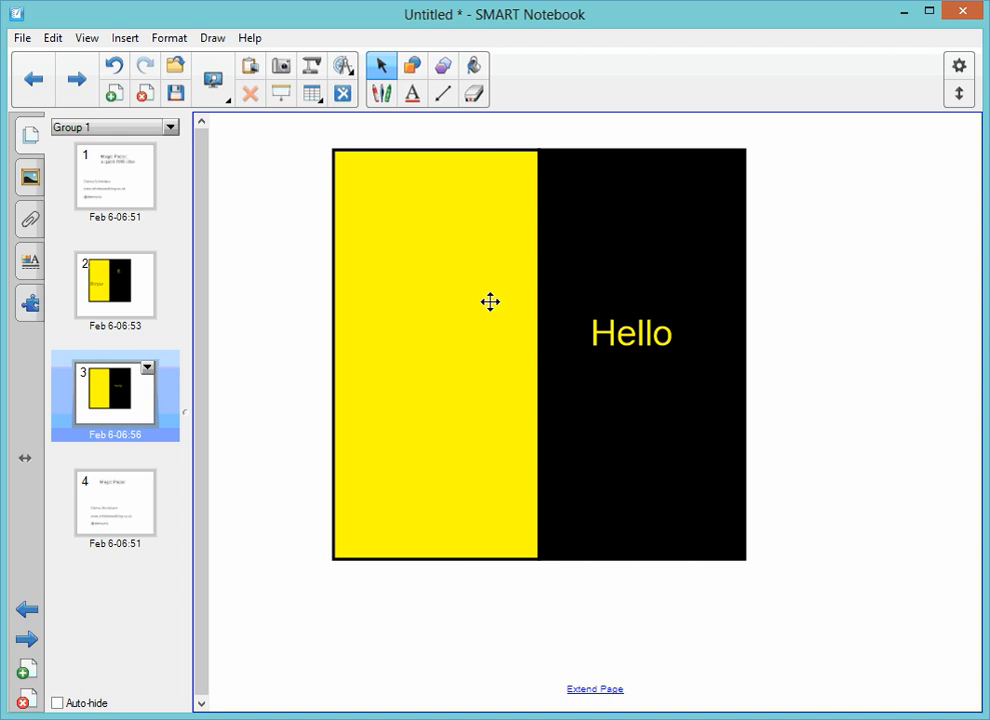
{"action": "mouse_move", "coordinate": [213, 491]}
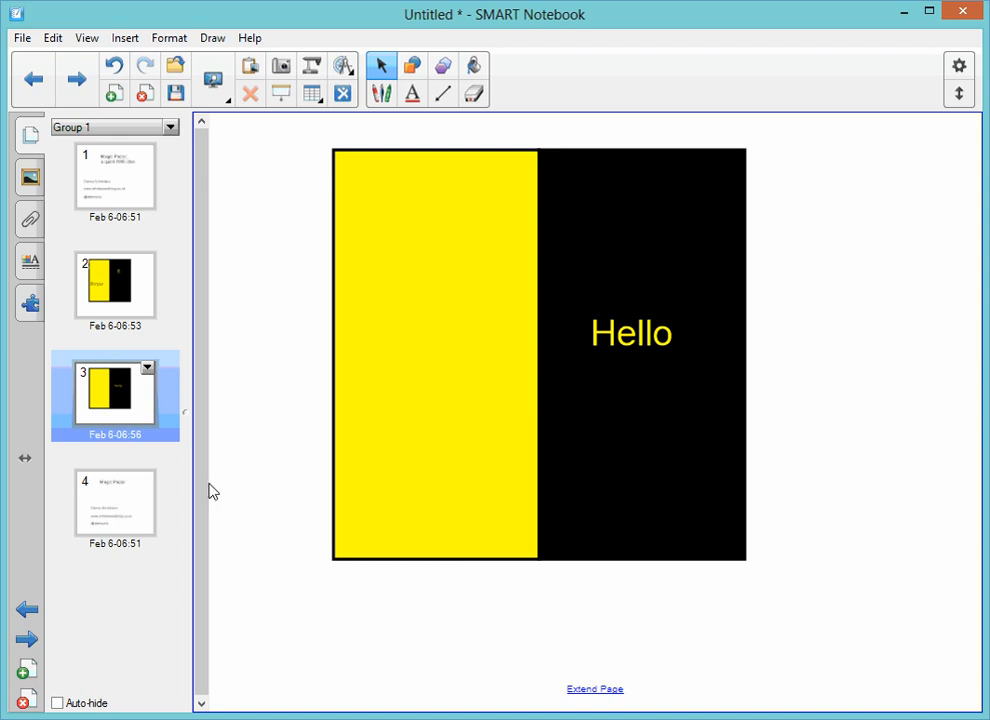
{"action": "left_click", "coordinate": [115, 503]}
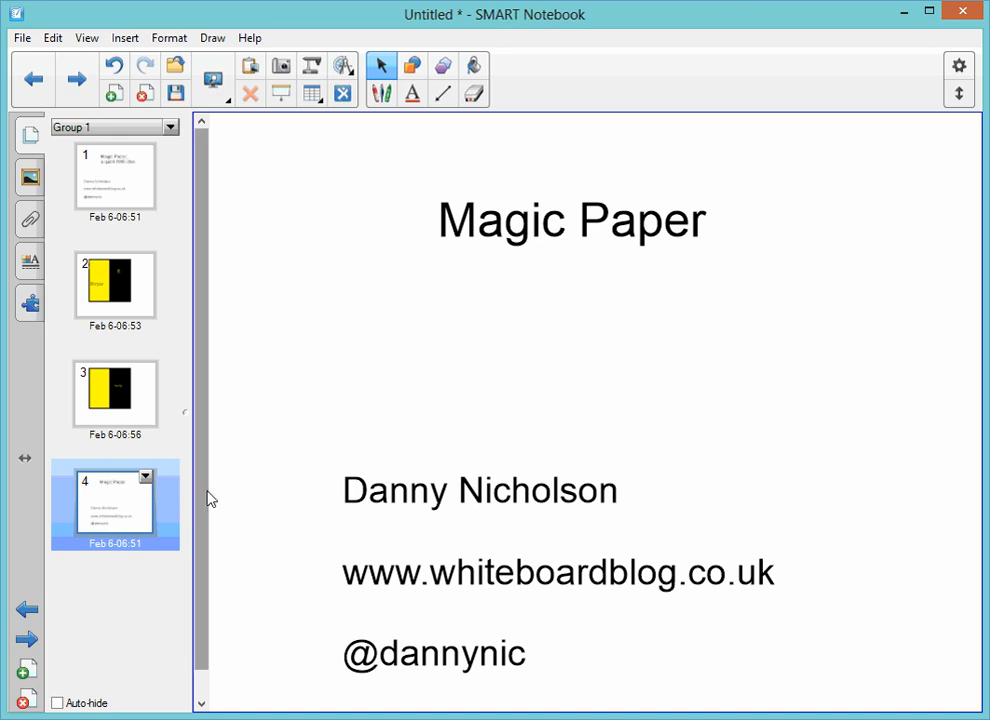
{"action": "mouse_move", "coordinate": [370, 334]}
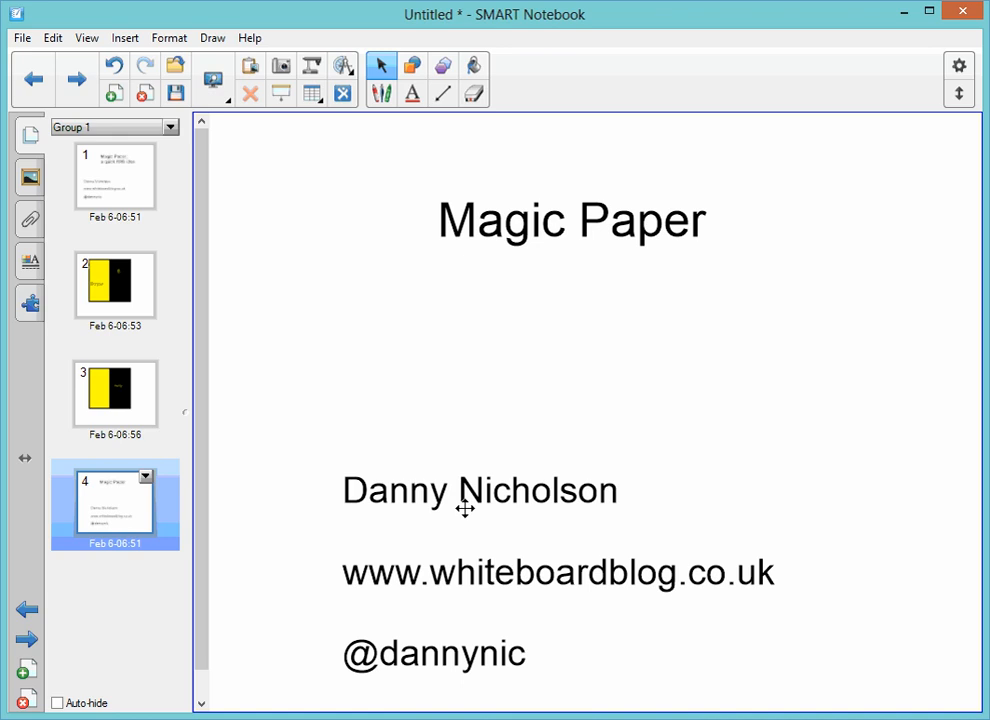
{"action": "mouse_move", "coordinate": [433, 340]}
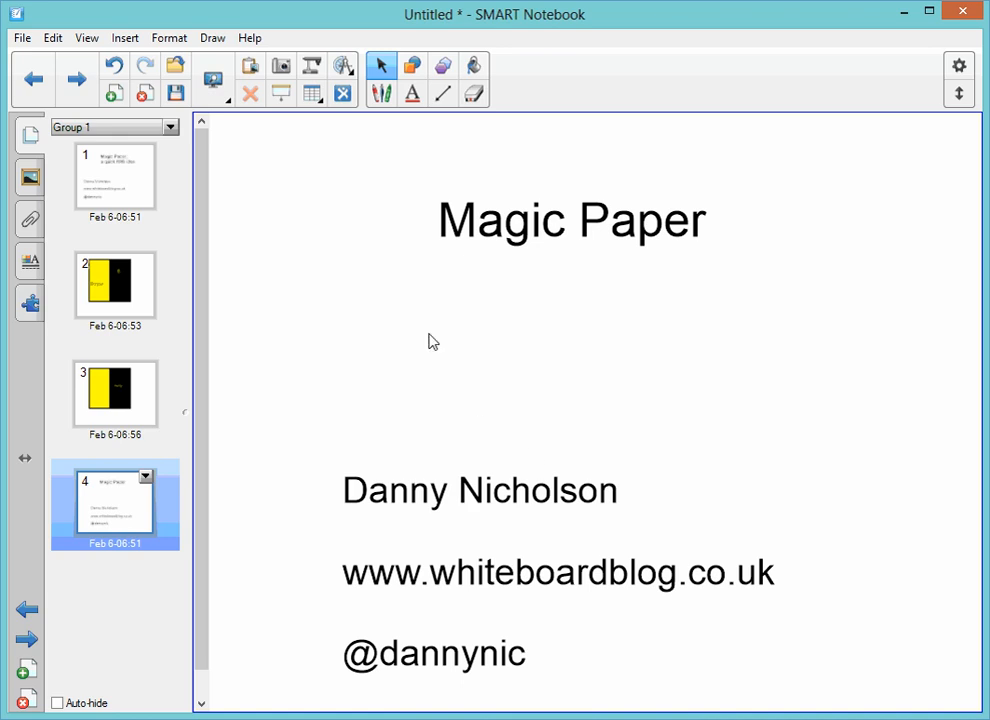